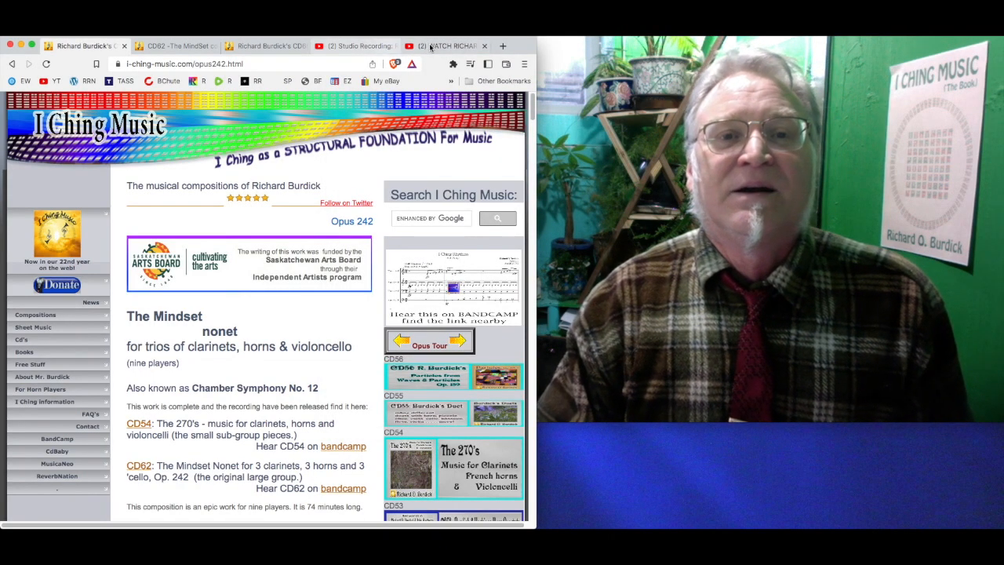
View the Alexander double horn video, close it, and show the Finke triple horn Op. 189D recording
click(445, 45)
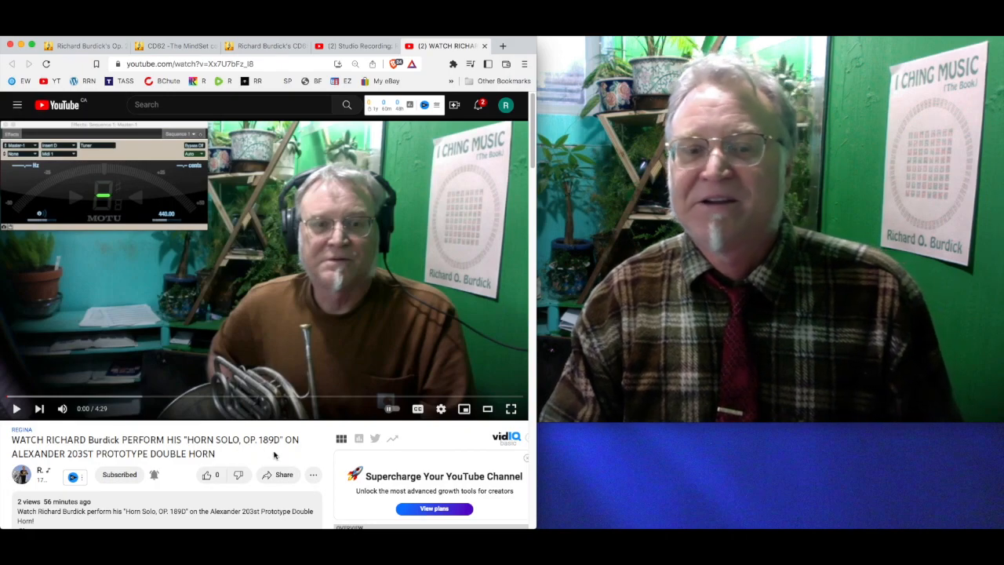
click(43, 471)
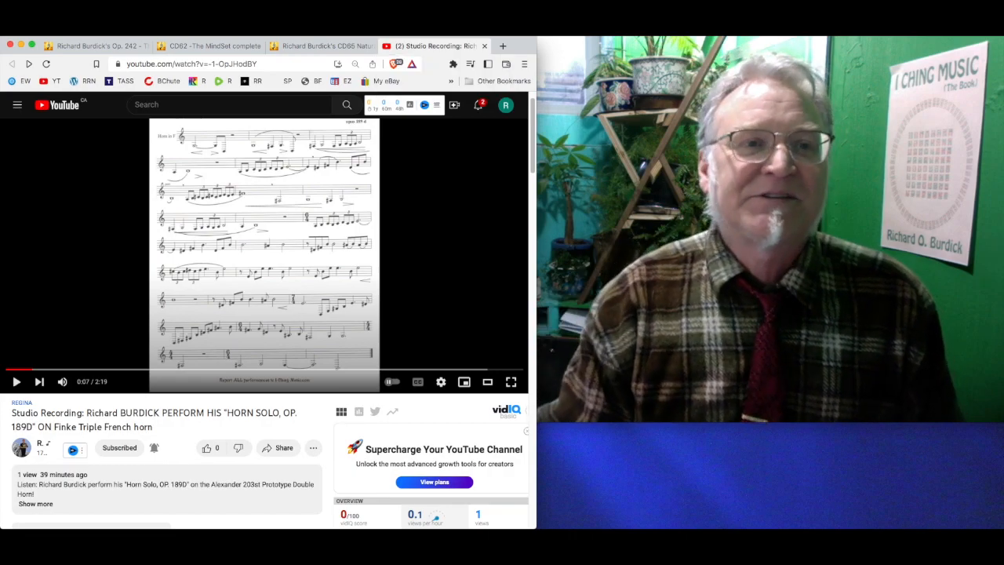
Return to the I Ching Music tab for The Mindset, Opus 242
click(94, 45)
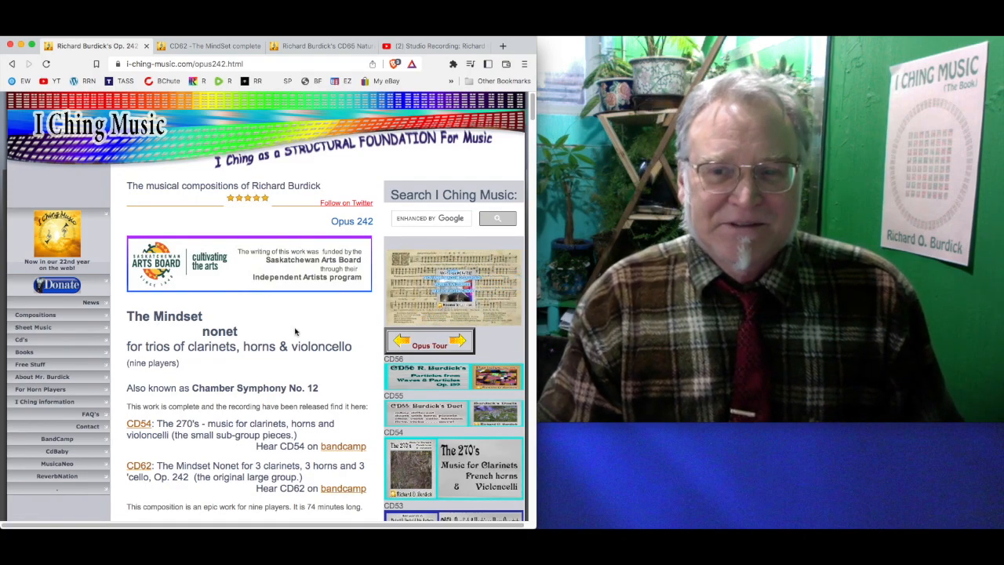
Scroll the Opus 242 page, then switch to the CD62 Mindset complete tab
scroll(down, 3)
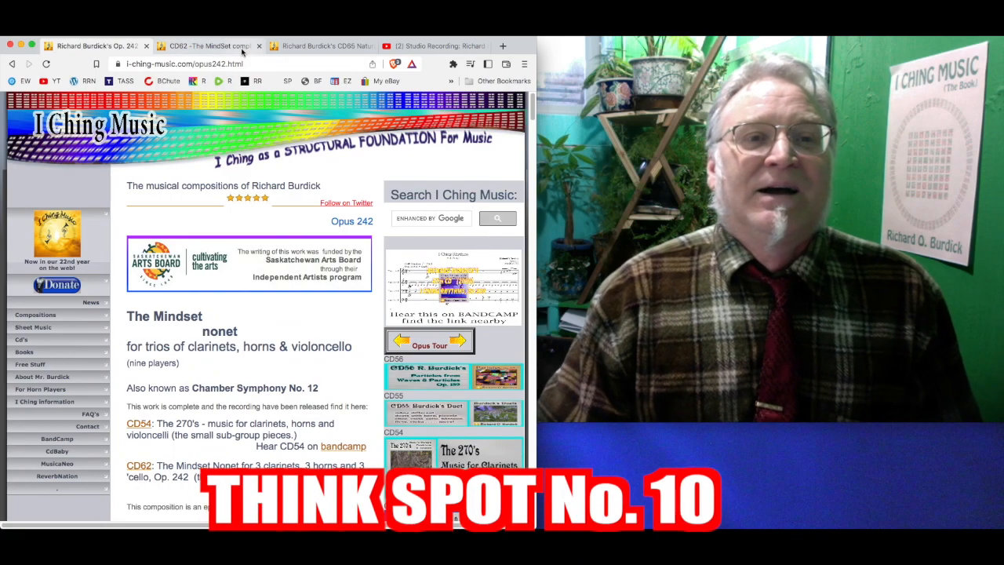
click(205, 46)
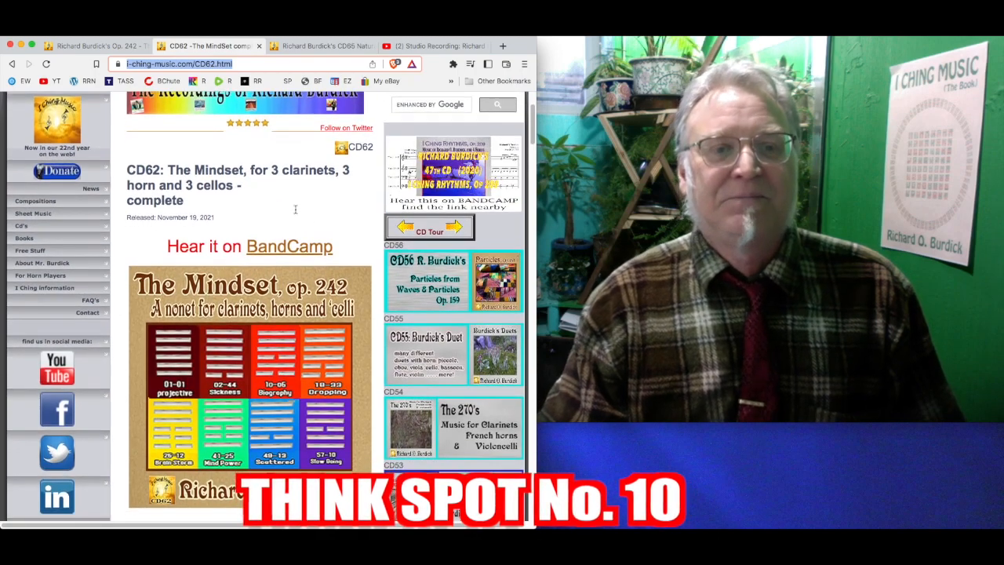
Follow 'Hear it on BandCamp' to open the CD62 Mindset Nonet album
click(289, 245)
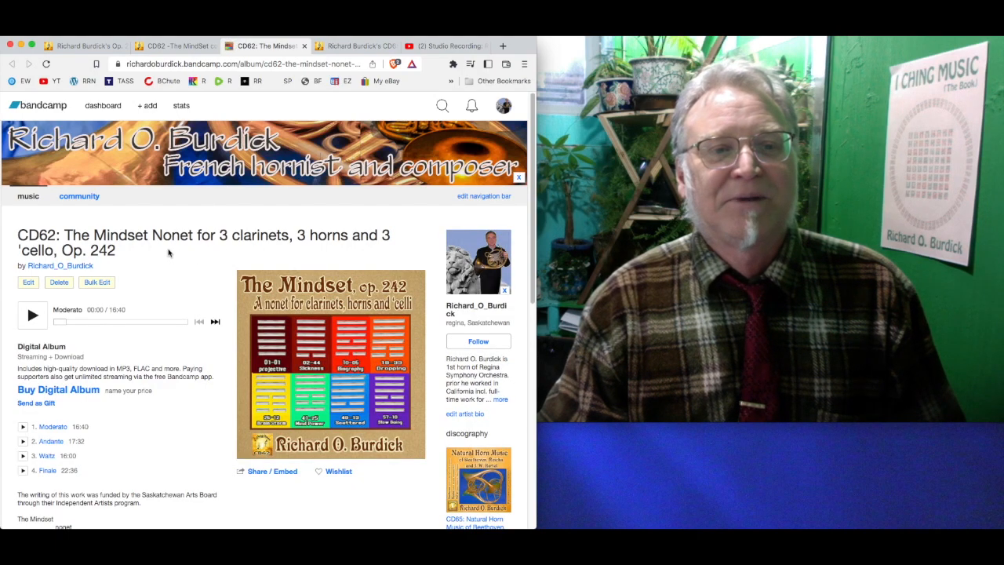
mouse_move(286, 199)
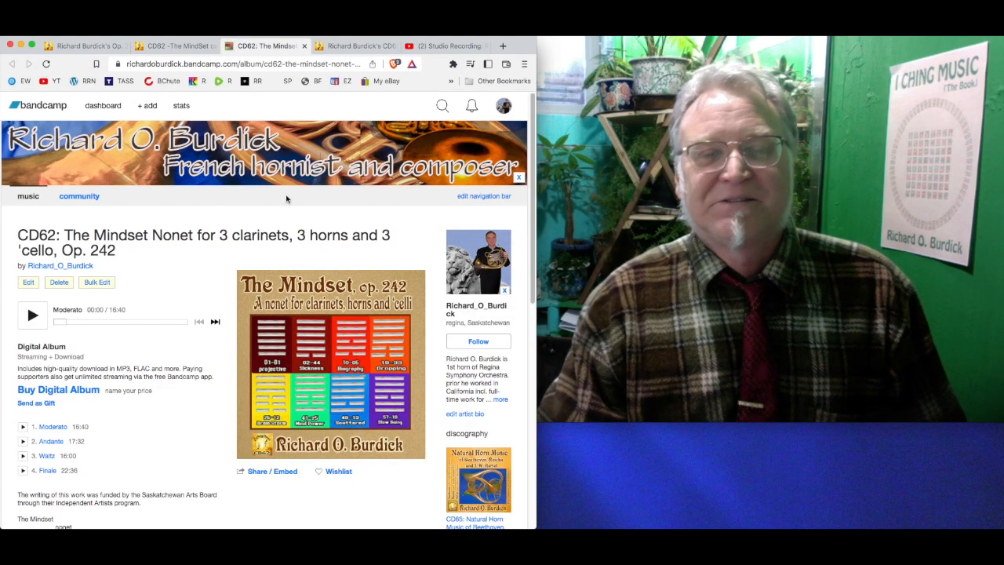
Close the Bandcamp and CD62 tabs and return to the Op. 189D studio recording
click(173, 45)
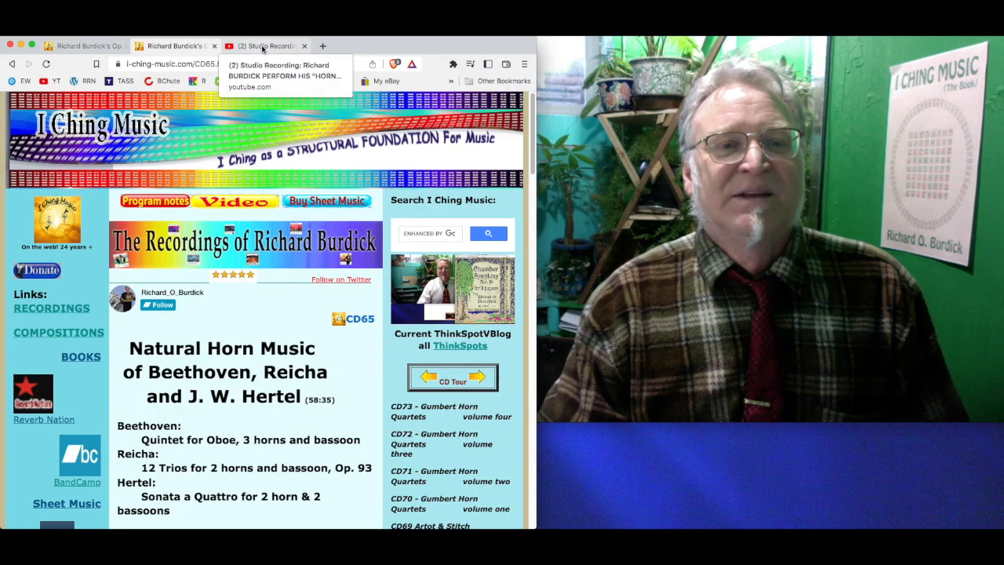
click(266, 46)
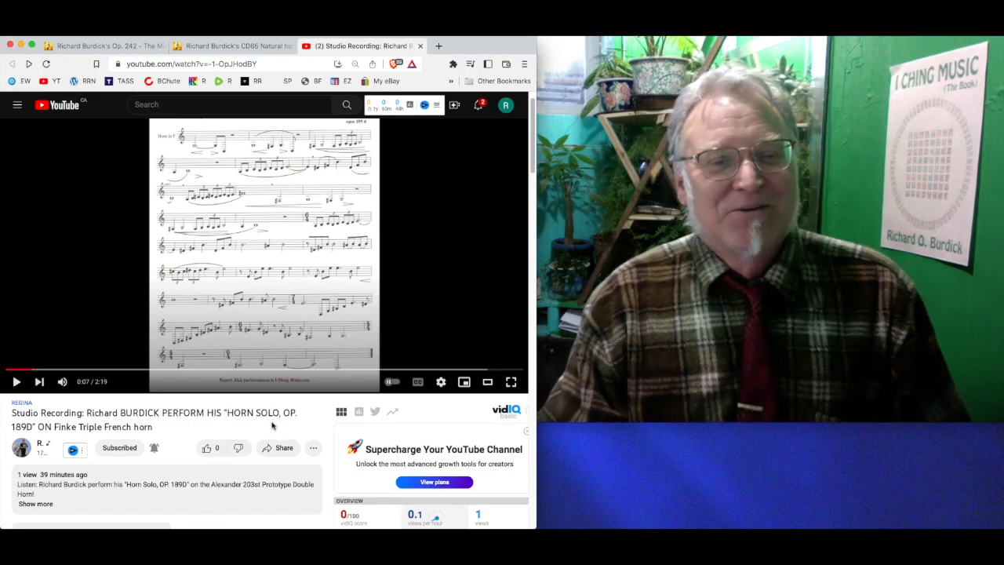
mouse_move(289, 287)
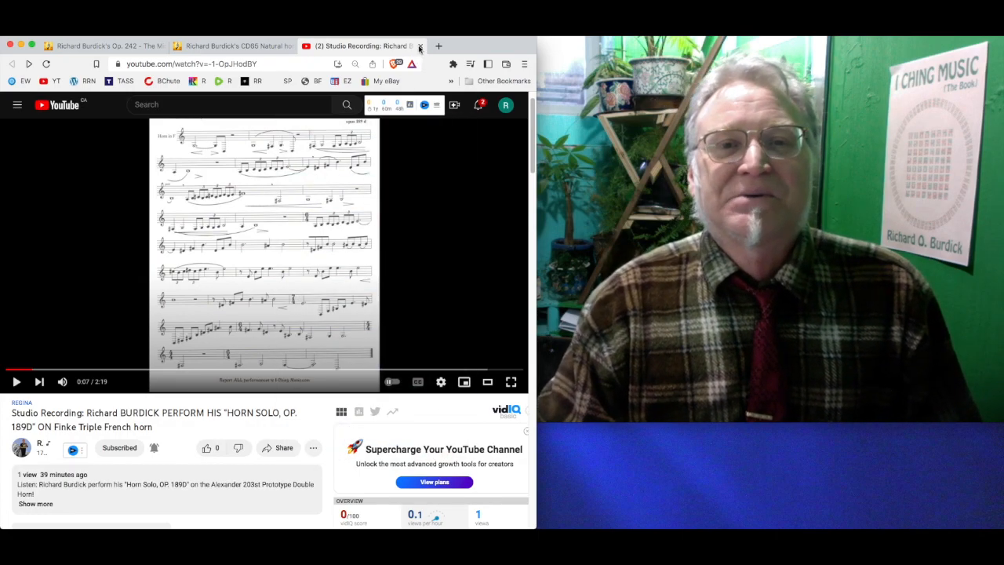
mouse_move(220, 179)
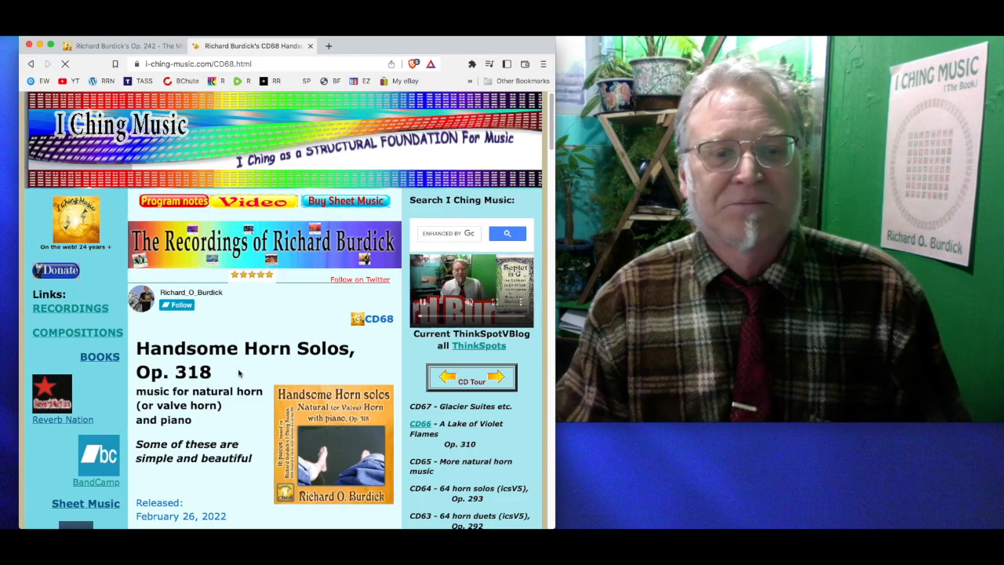
scroll(down, 3)
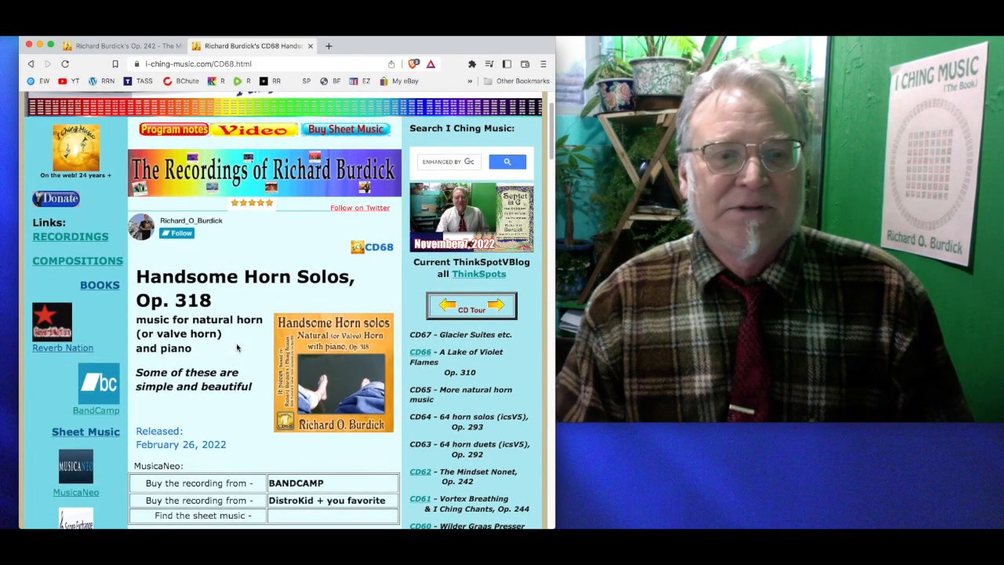
scroll(down, 3)
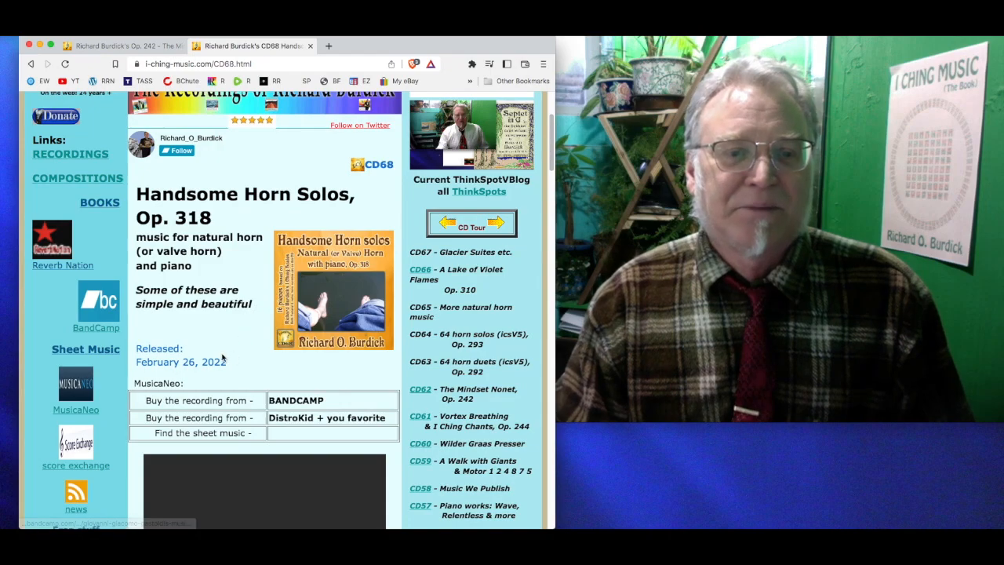
scroll(up, 3)
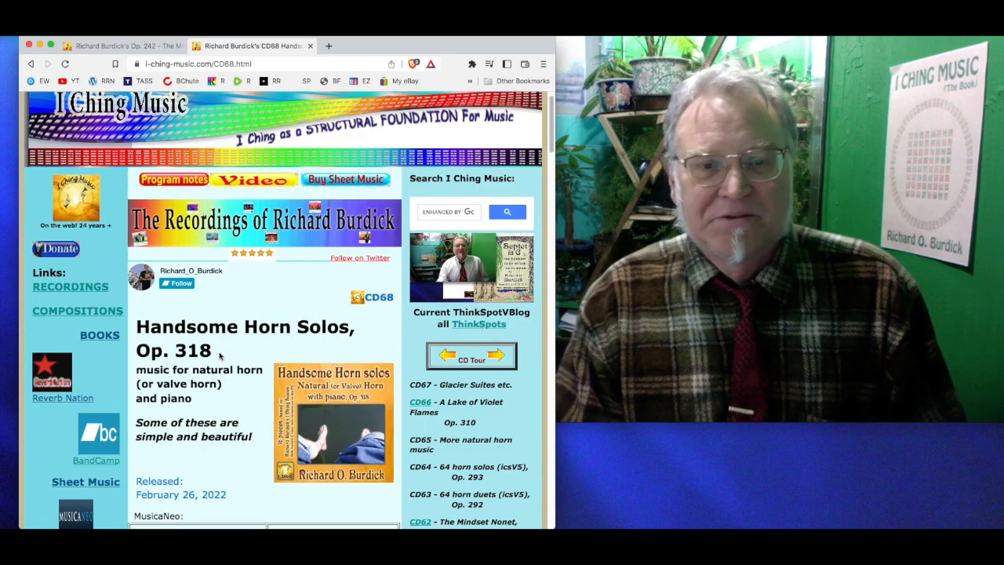
scroll(down, 3)
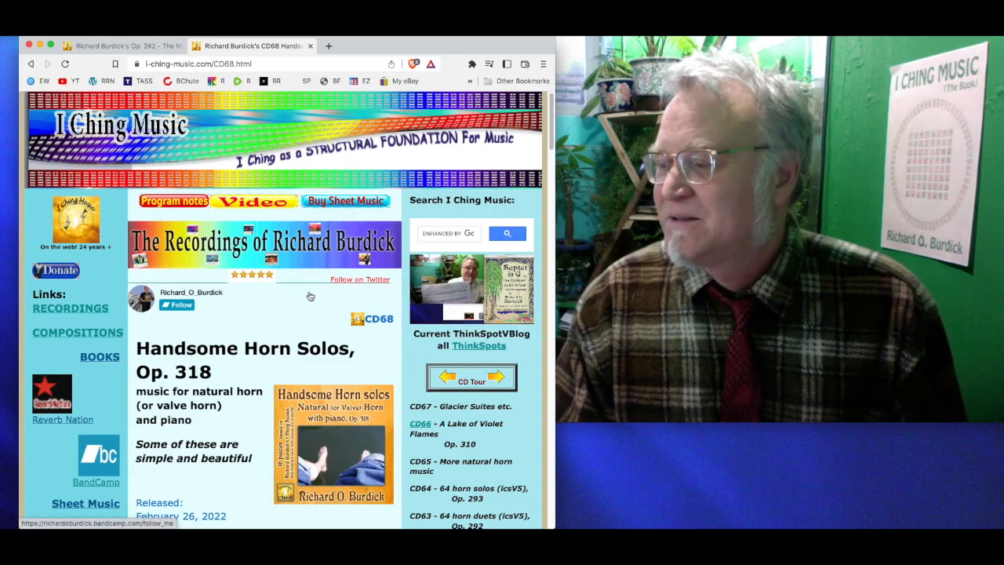
scroll(down, 3)
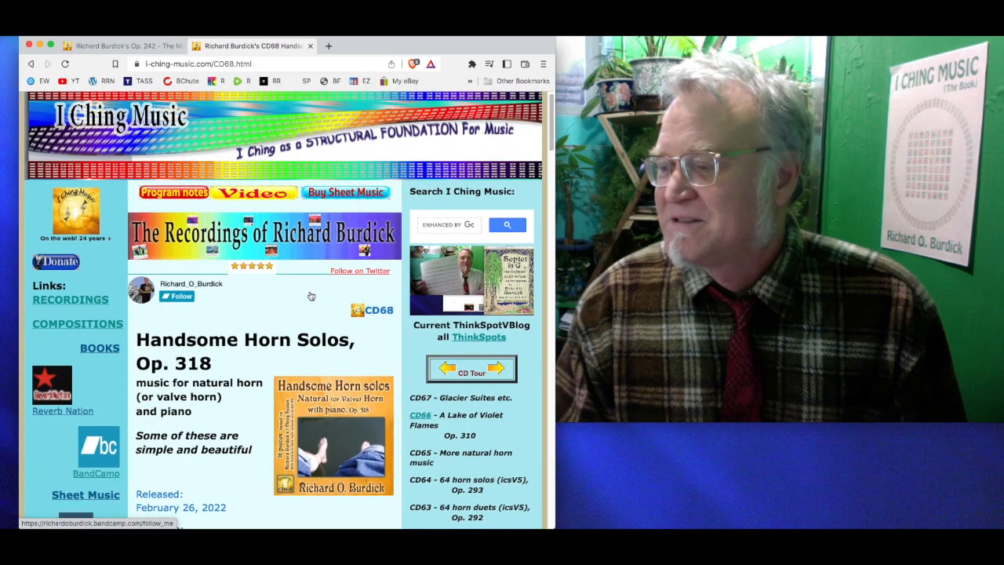